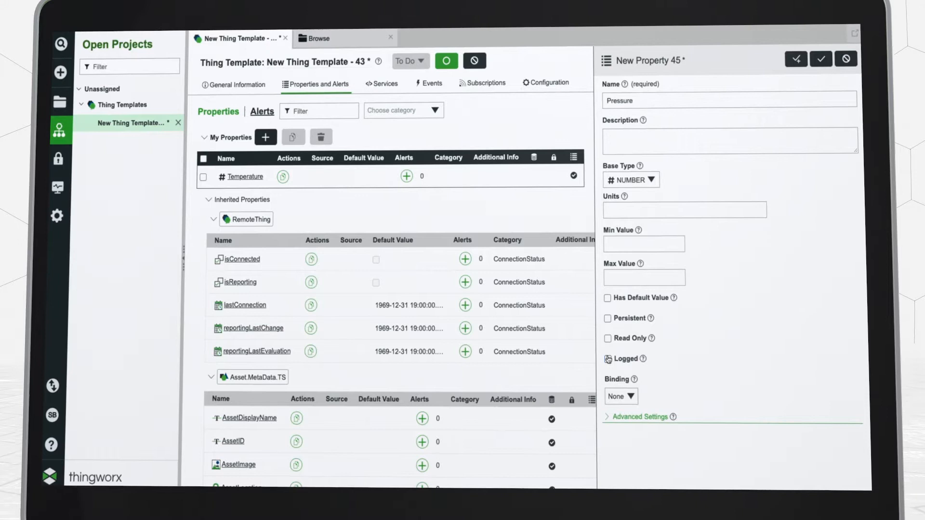
# Confirm the Pressure property of base type NUMBER on the thing template
pyautogui.click(631, 179)
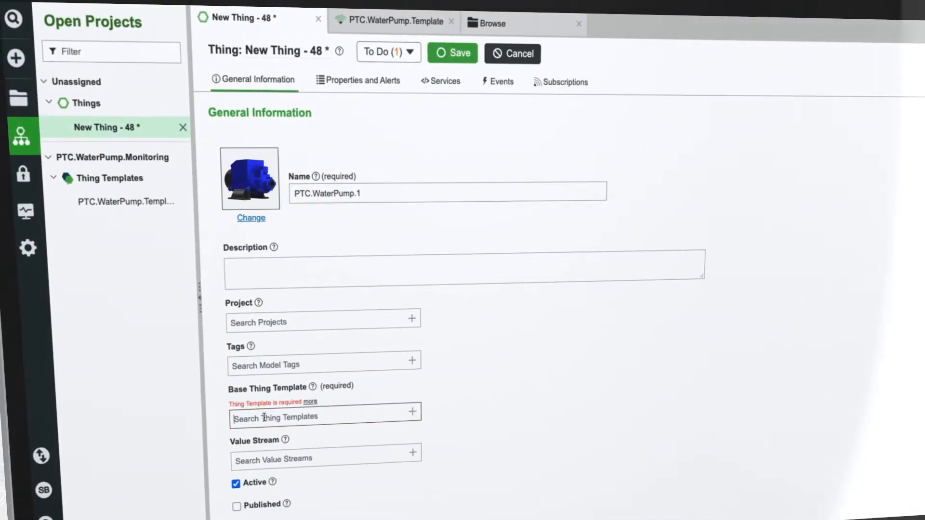
# Set Base Thing Template to PTC.WaterPump.Template and save thing PTC.WaterPump.1
pyautogui.write('PTC.WaterPump.Template')
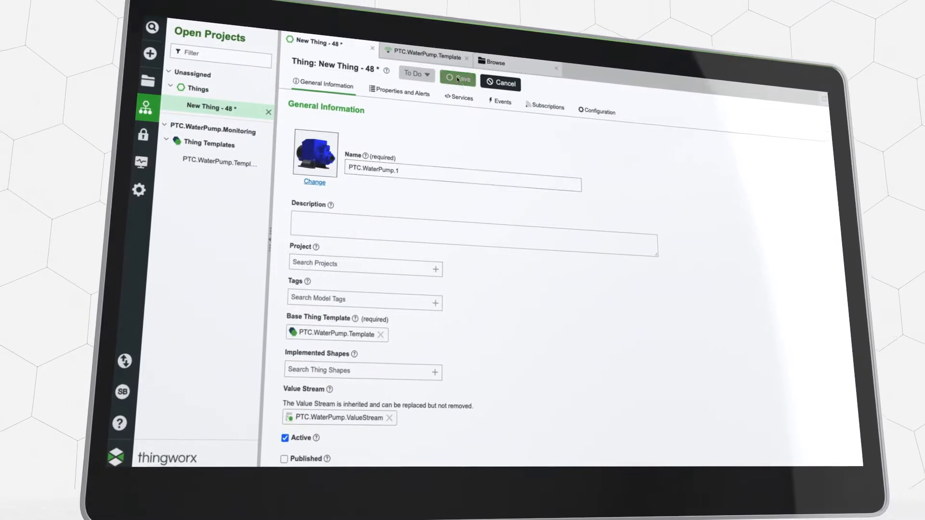
pyautogui.click(457, 79)
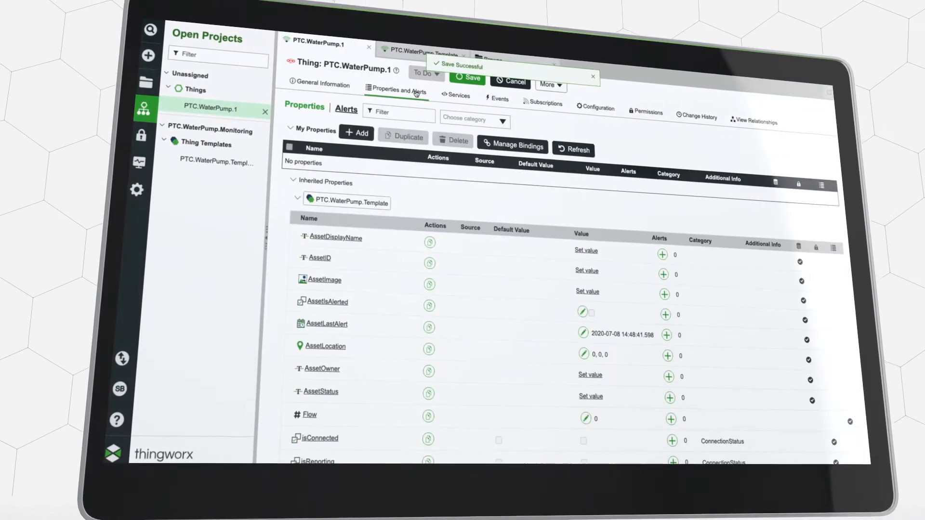